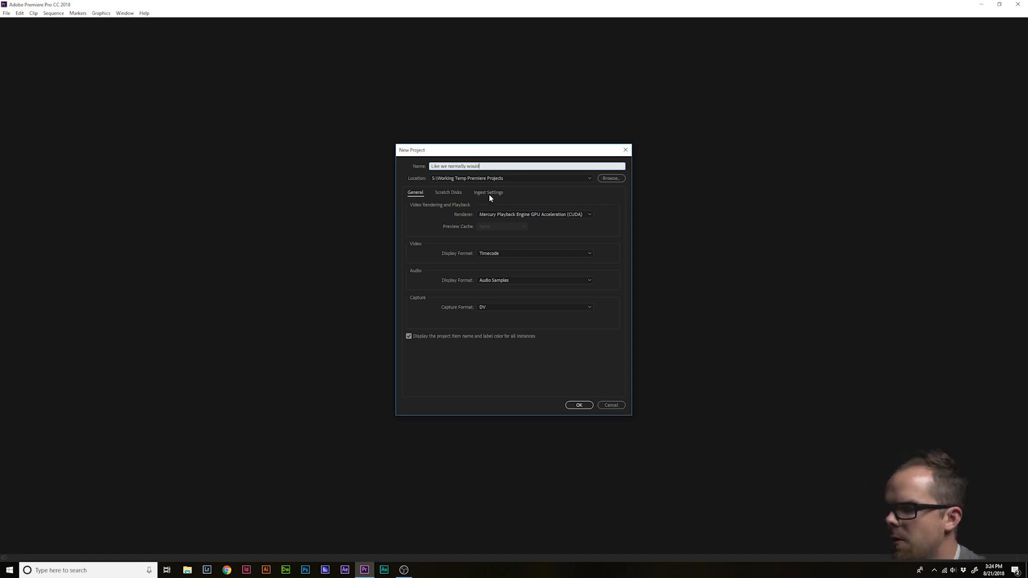
Create the project with Ingest on, Create Proxies, and Use Preset Destination for proxies
left_click(489, 192)
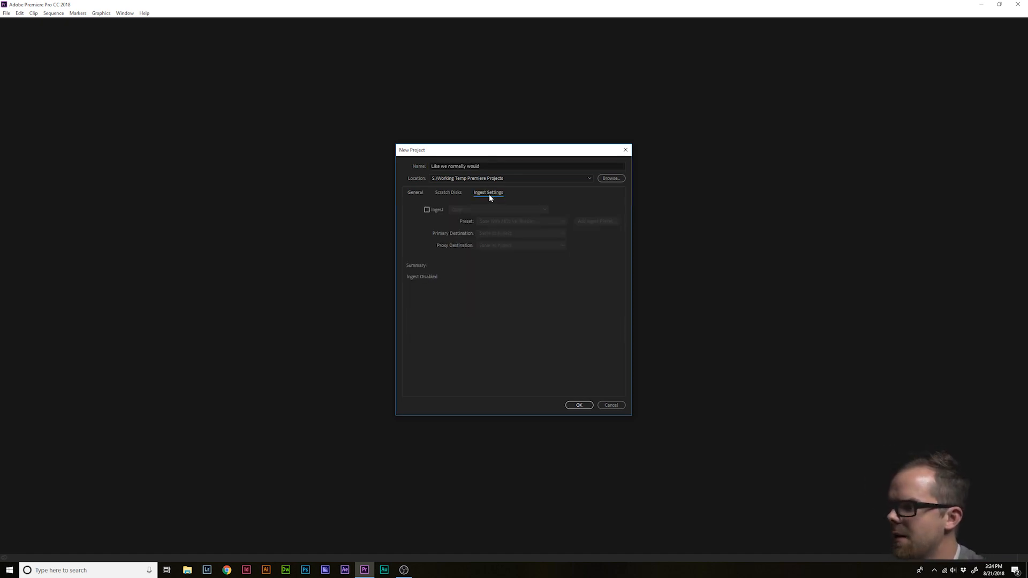
left_click(427, 209)
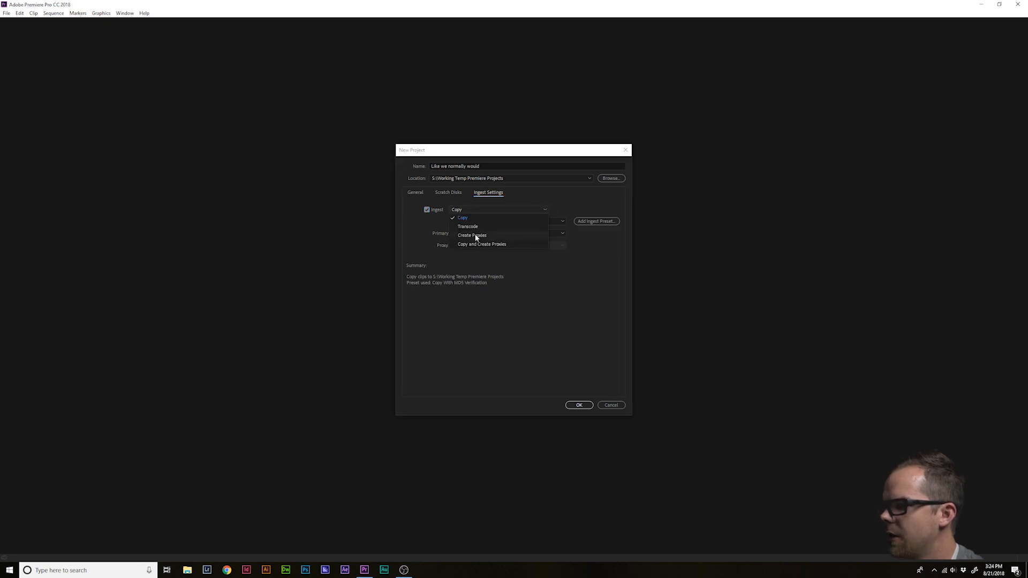
left_click(472, 236)
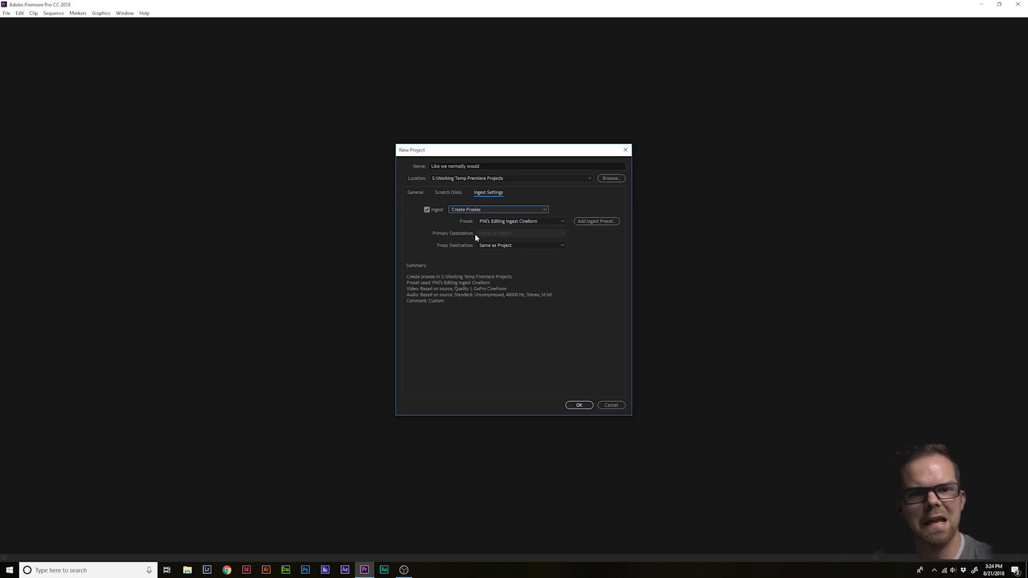
mouse_move(497, 250)
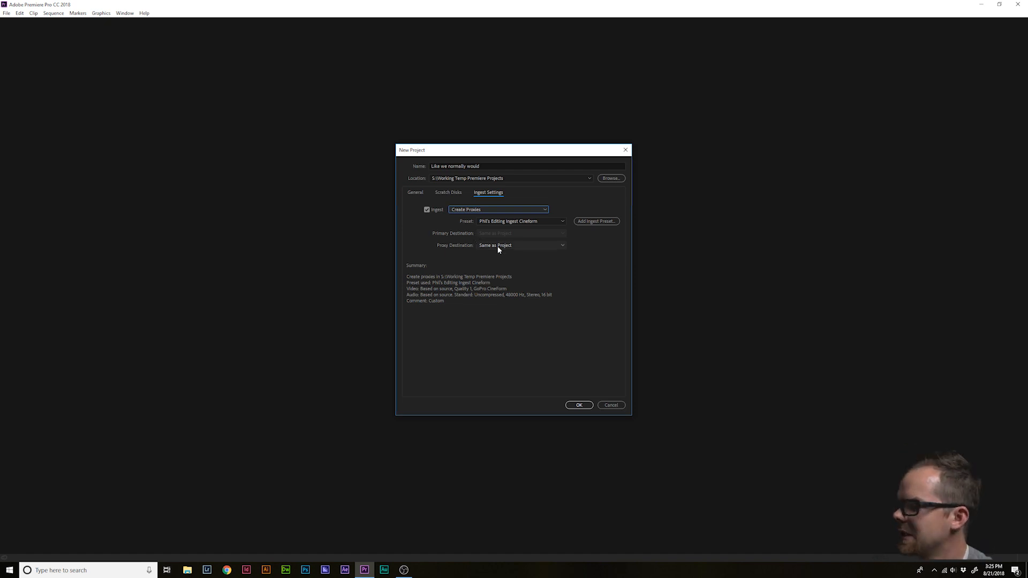
left_click(522, 244)
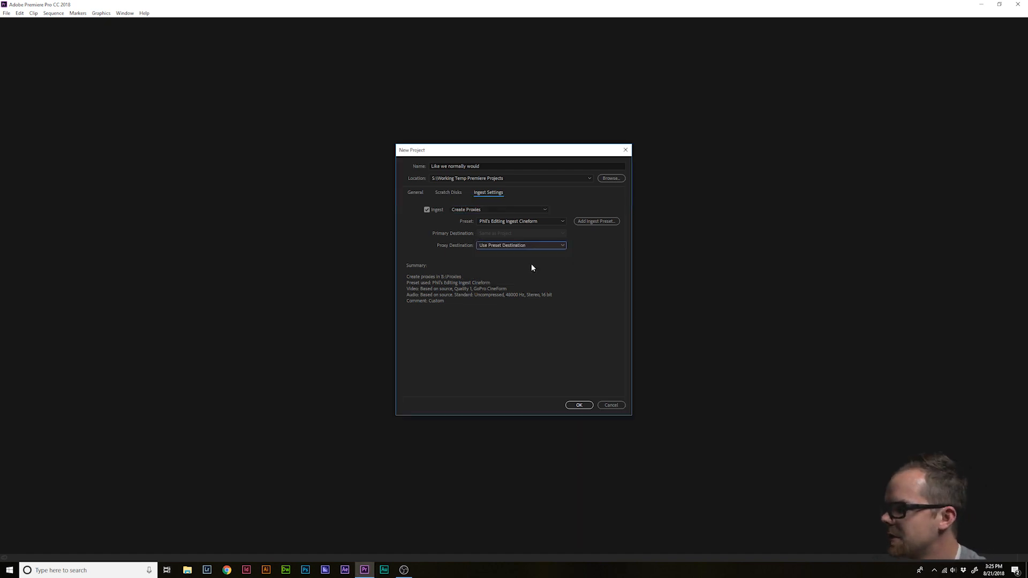
left_click(578, 405)
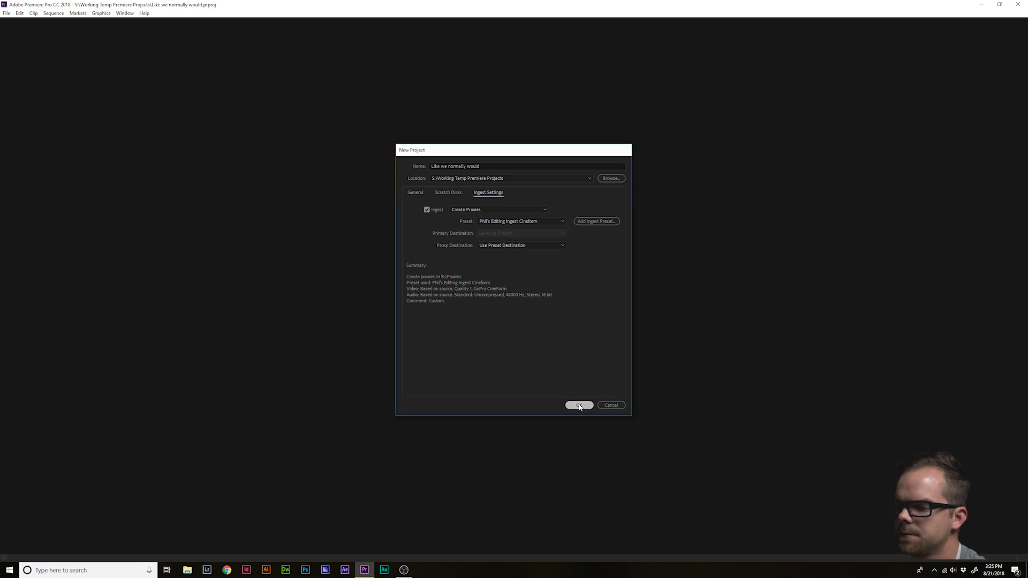
Keep Enable proxies checked in Media preferences and return to the empty project
left_click(579, 405)
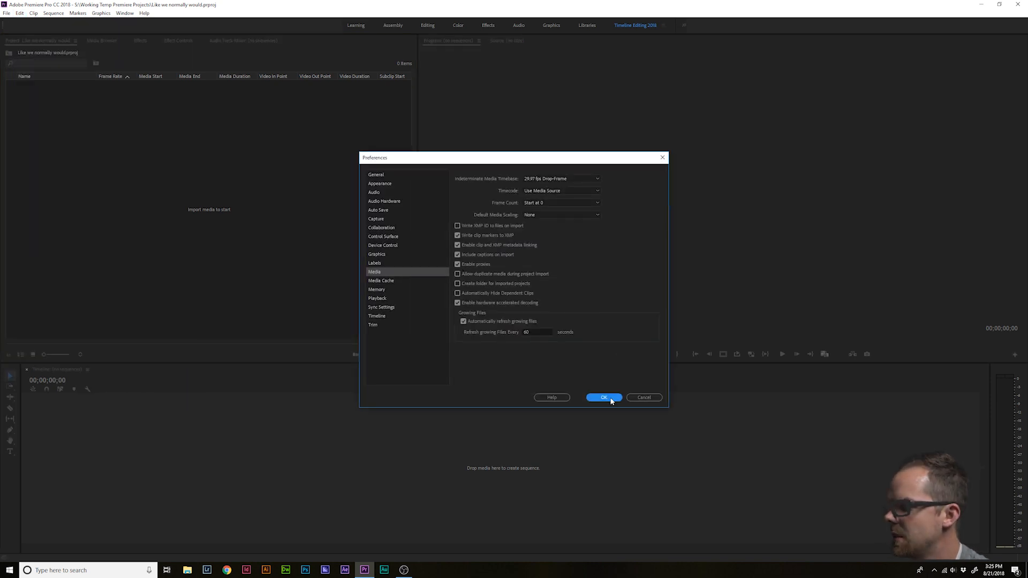
left_click(603, 398)
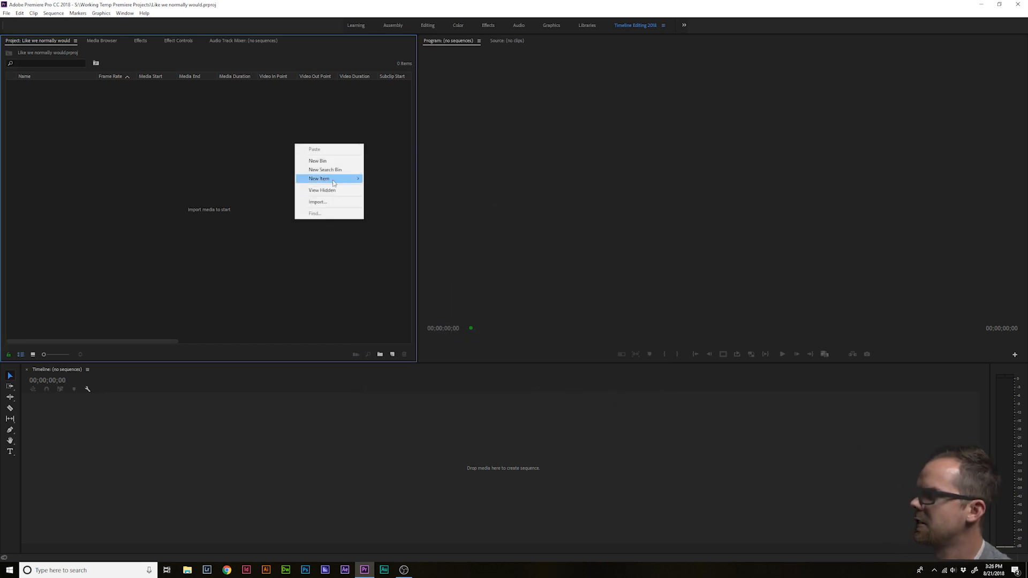
Add a DSLR 1080p24 sequence, Sequence 02, to the project
left_click(319, 179)
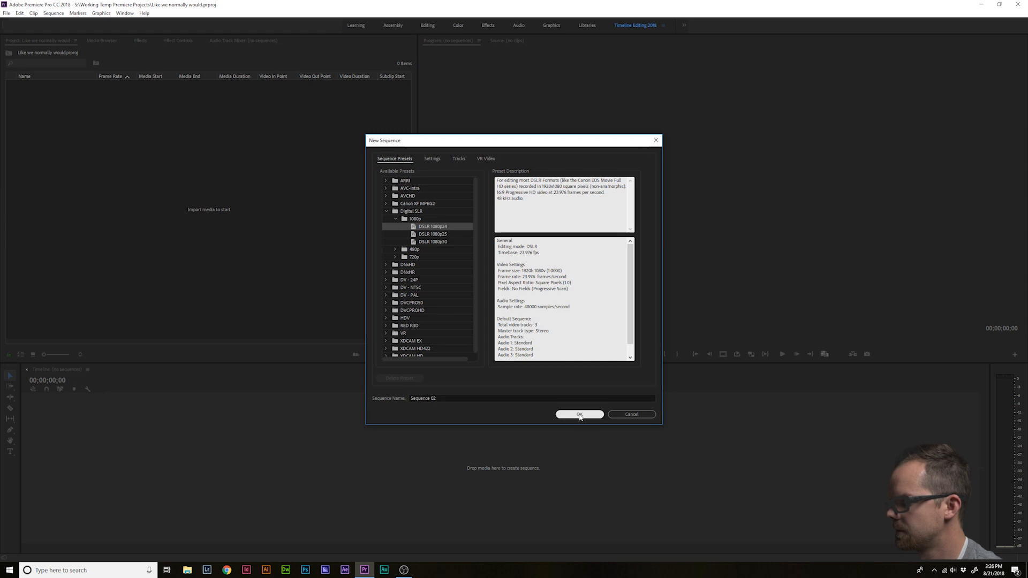
left_click(579, 413)
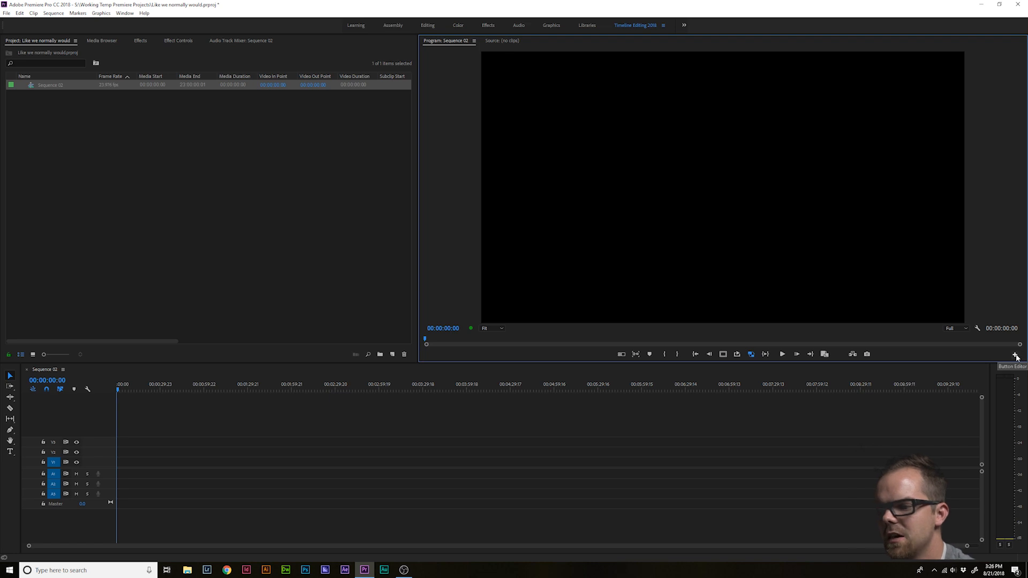
Place the Toggle Proxies button in the Program monitor's button bar
left_click(1016, 355)
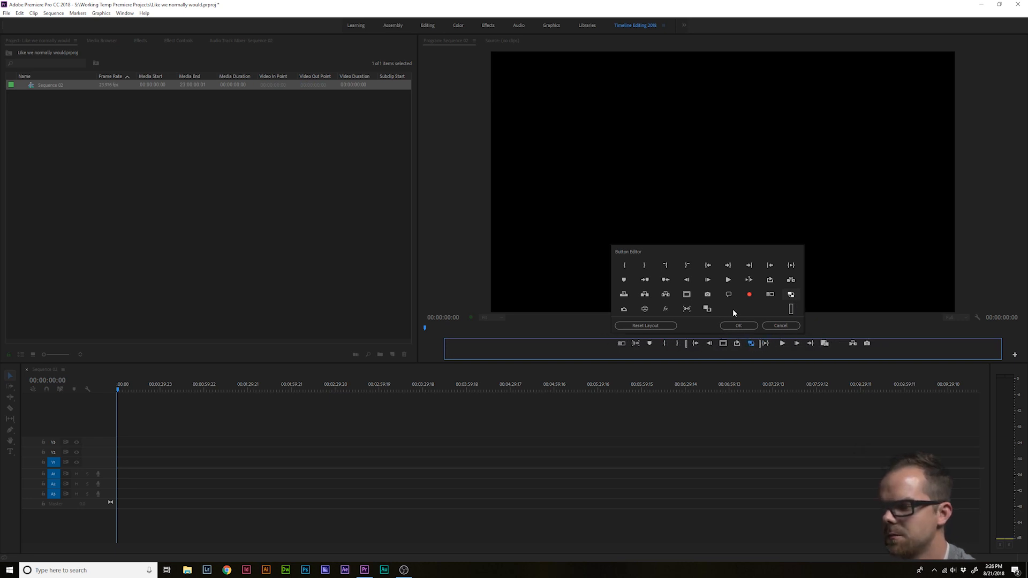
left_click(739, 326)
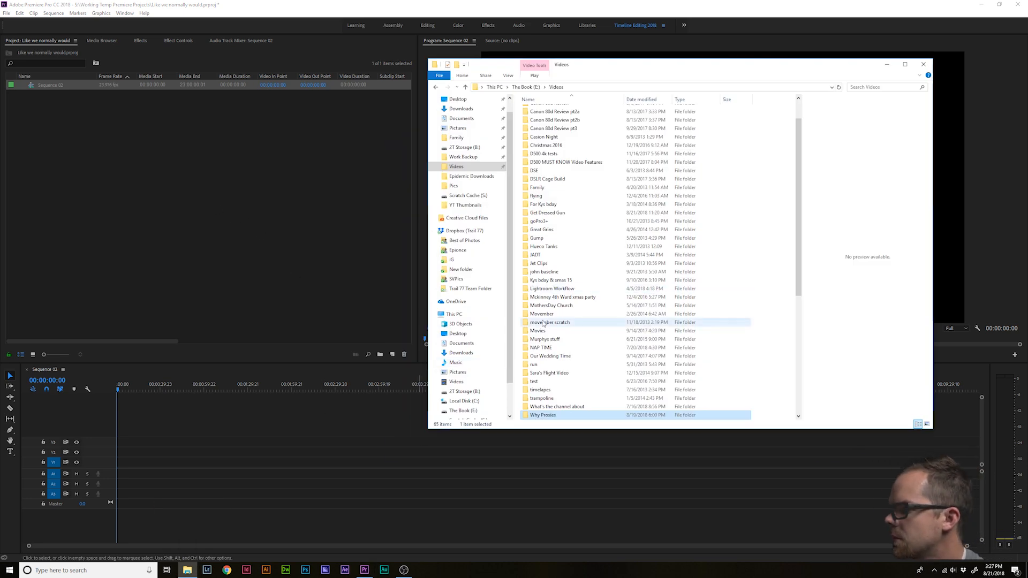
Import the nine DSC clips from the Why Proxies folder and lay them end to end on Sequence 02
double_click(543, 416)
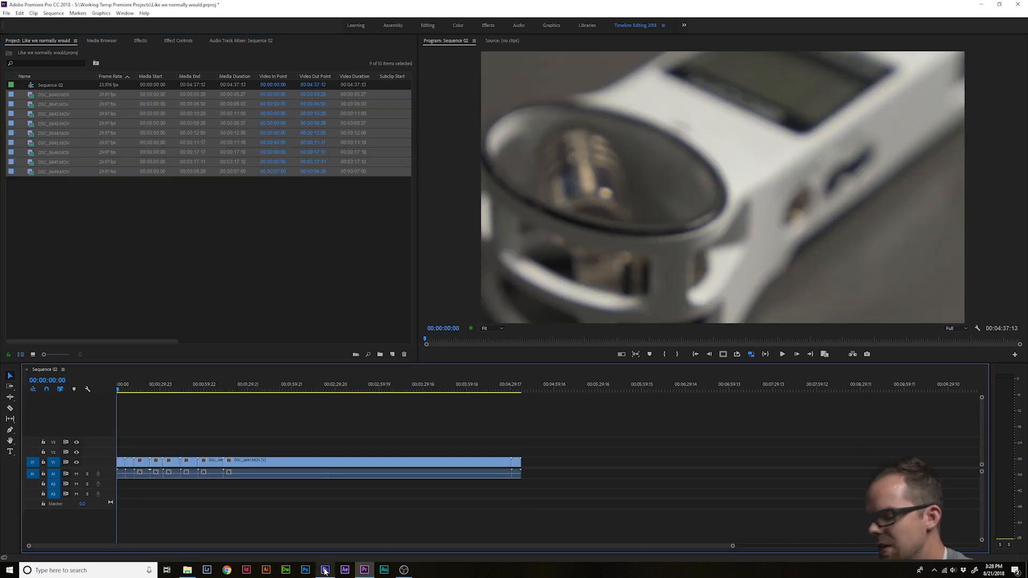
Start the Media Encoder queue encoding the DSC proxy jobs, then minimize it
left_click(324, 570)
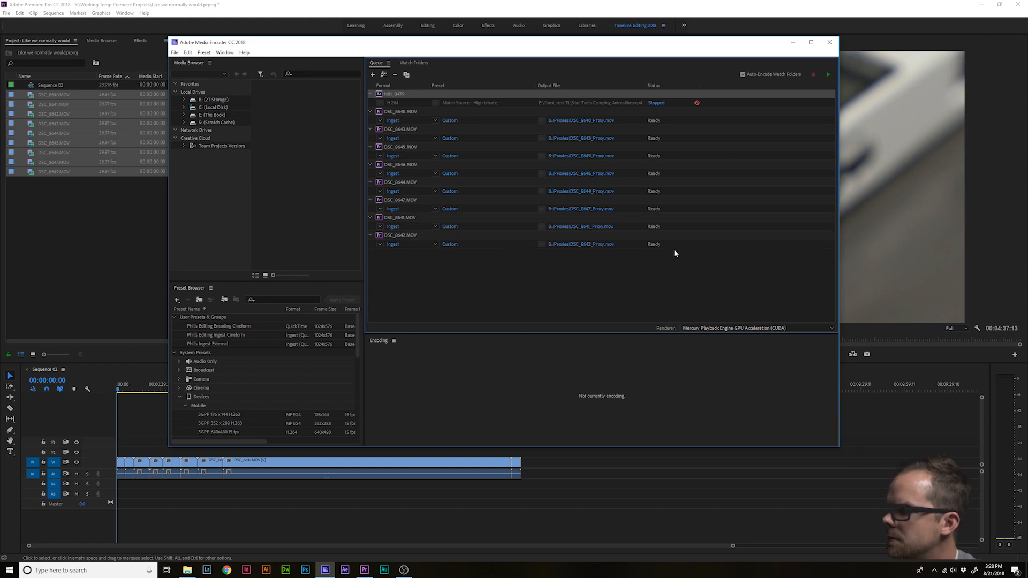
left_click(828, 74)
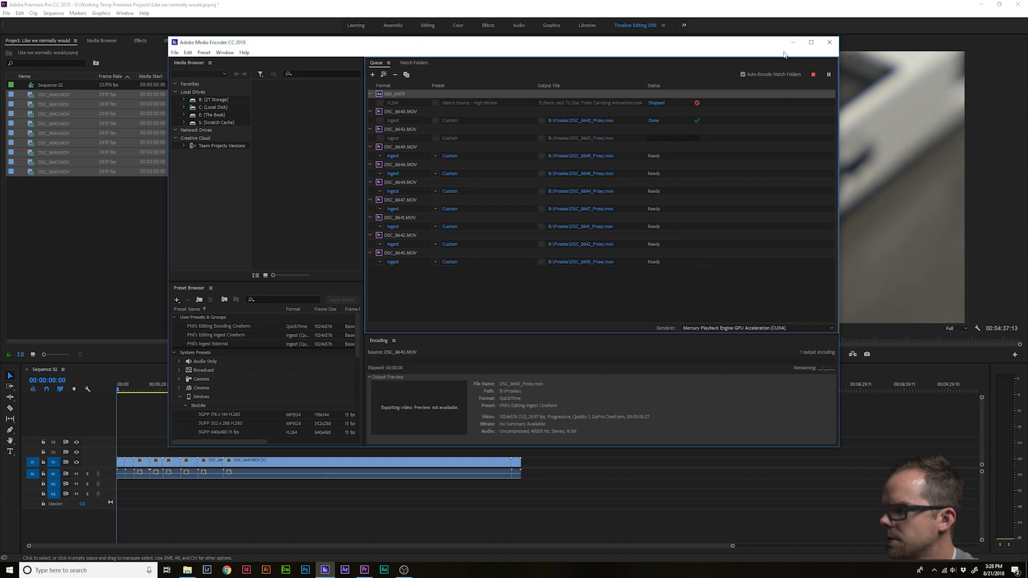
left_click(829, 42)
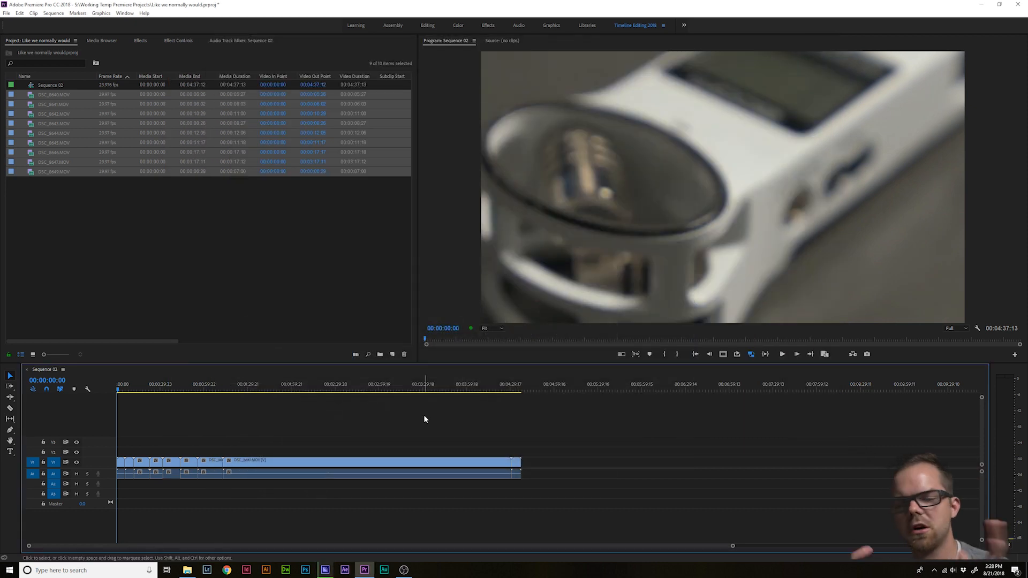